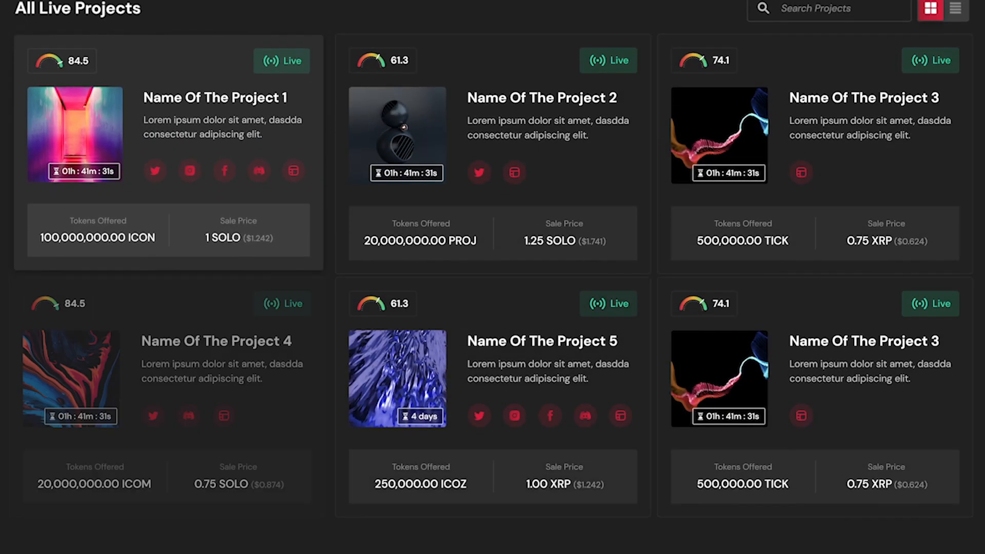
- Go to IDO Launchpad from the Markets menu, which shows no IDOs yet
scroll("down", 3)
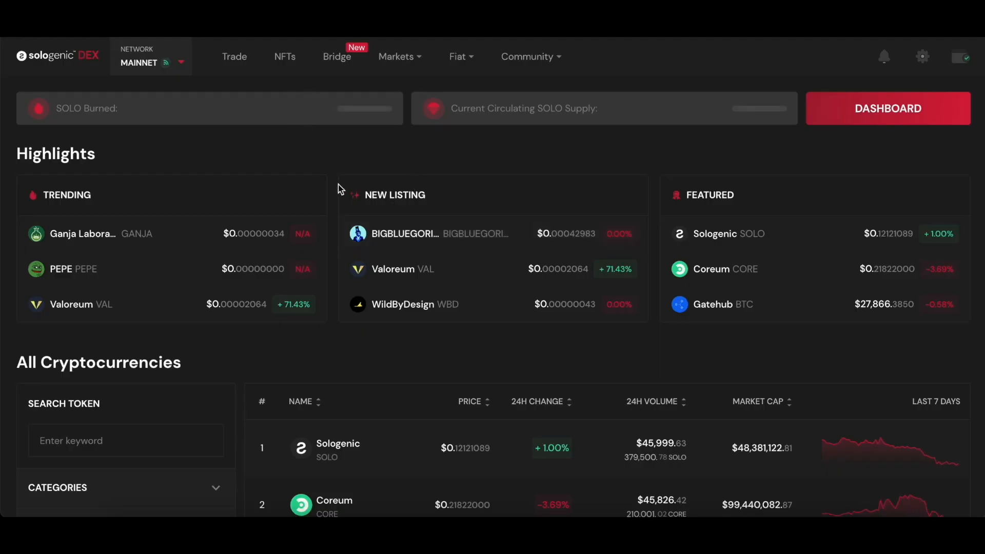
mouse_move(407, 61)
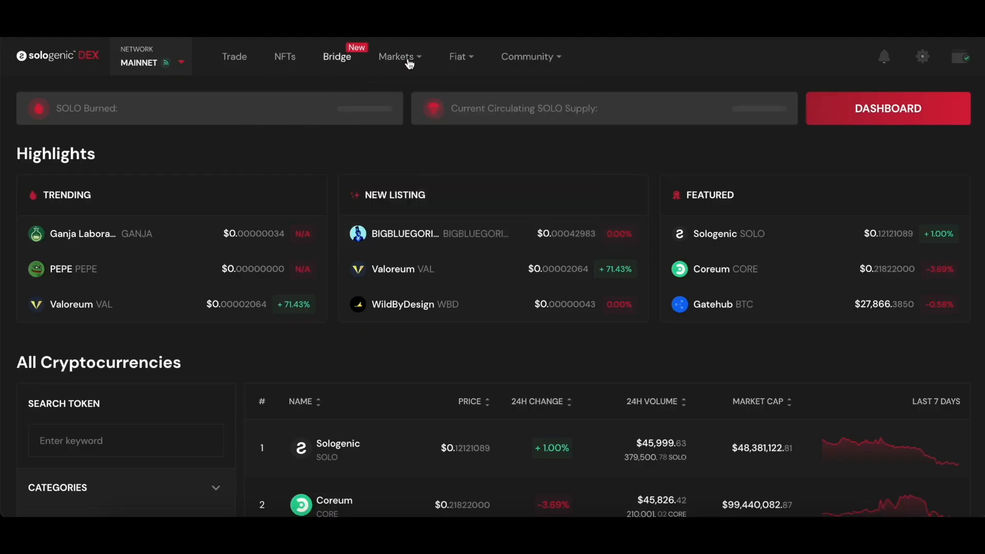
left_click(397, 57)
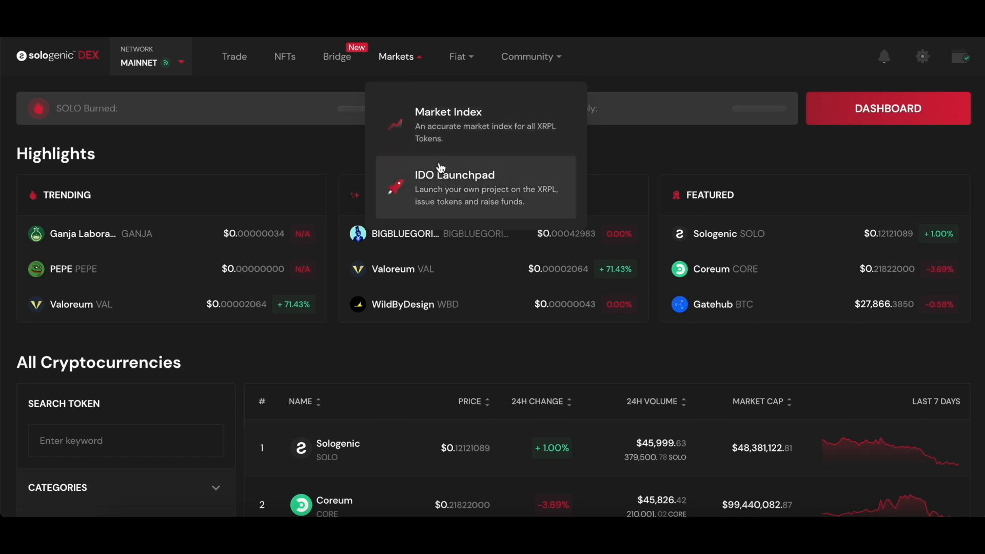
left_click(453, 174)
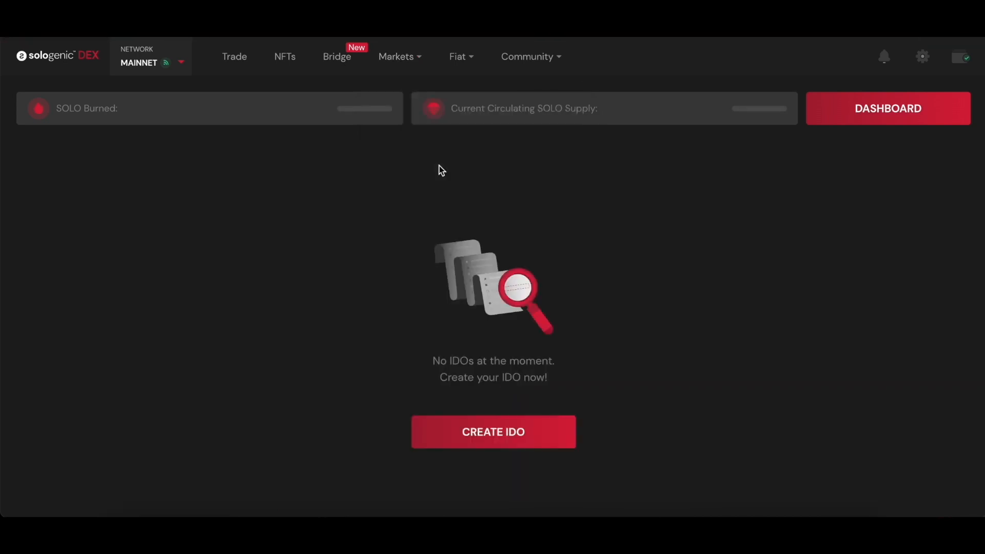
mouse_move(452, 168)
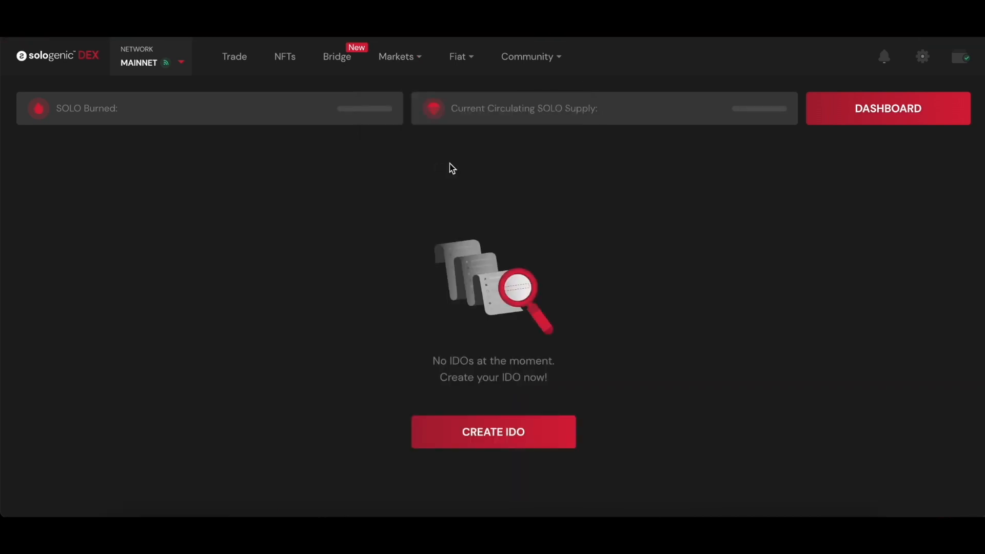
mouse_move(632, 220)
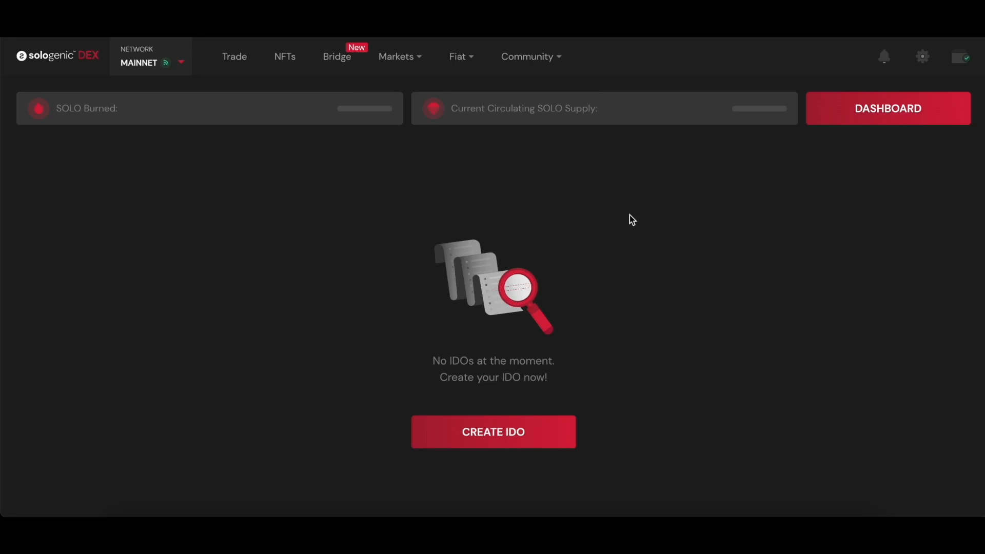
mouse_move(650, 227)
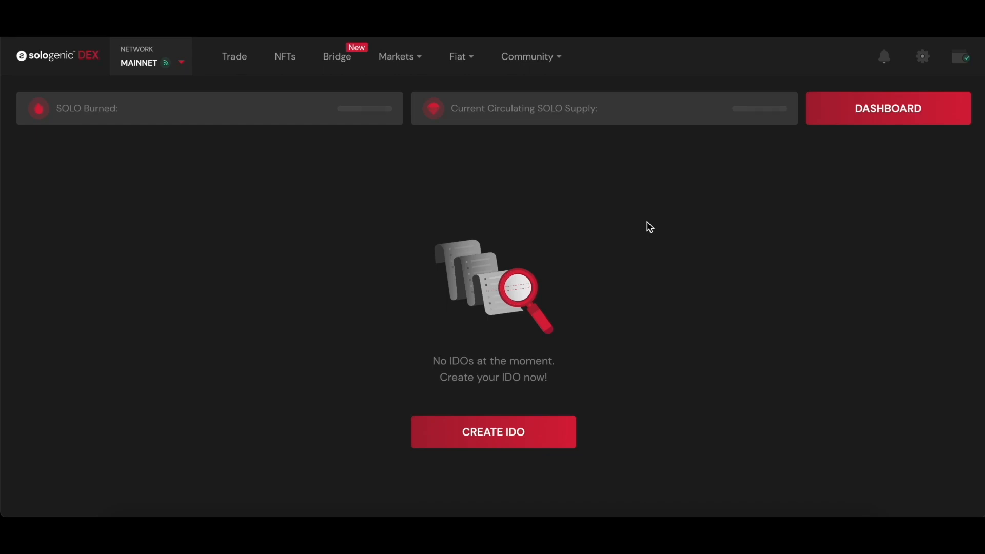
mouse_move(508, 451)
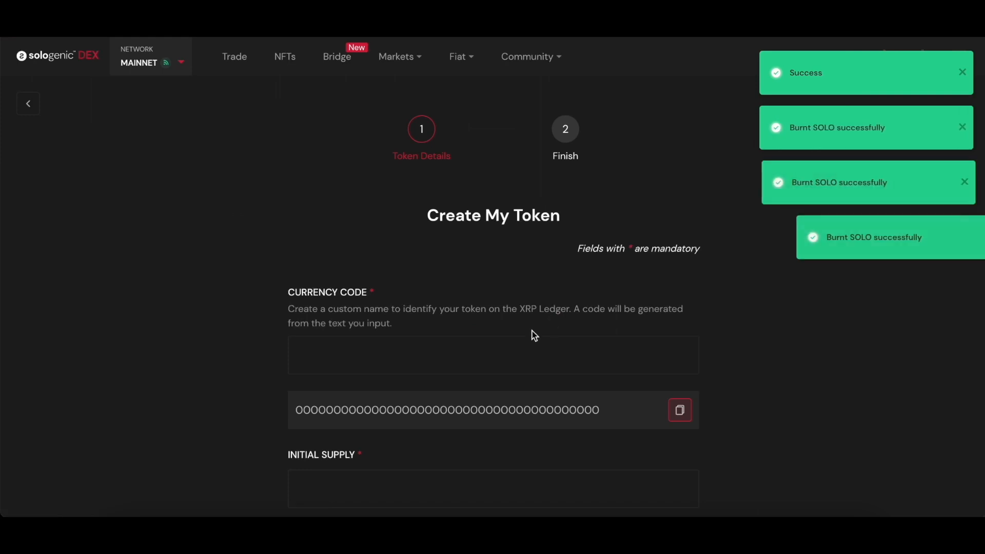
- Enter currency code DIGIT, sign the wallet request, and set initial supply to 500,000
scroll("down", 3)
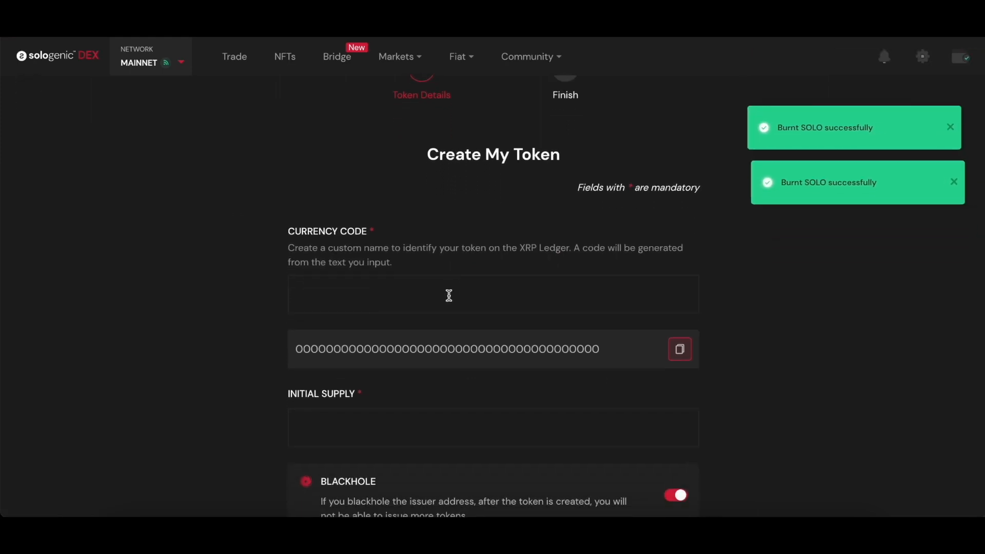
type("DIGIT")
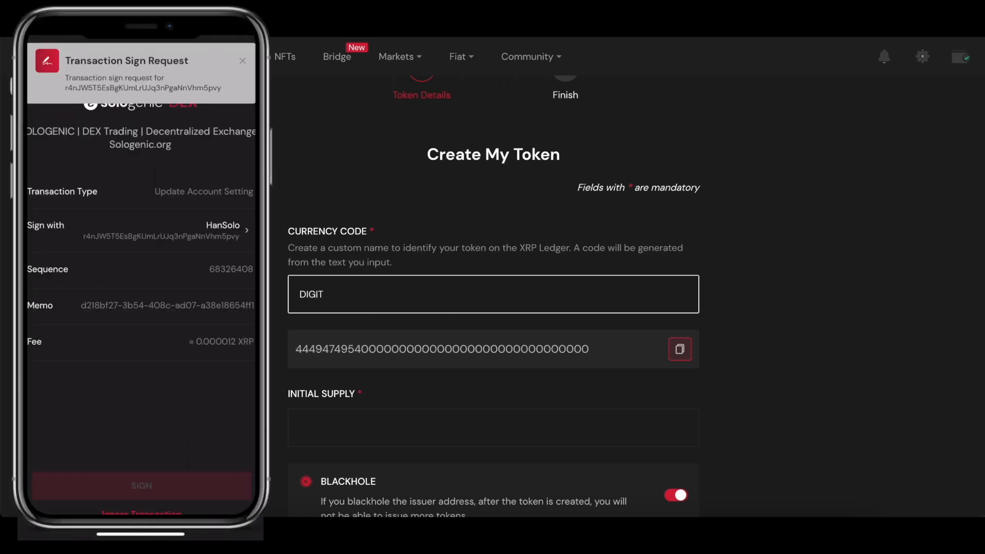
left_click(141, 485)
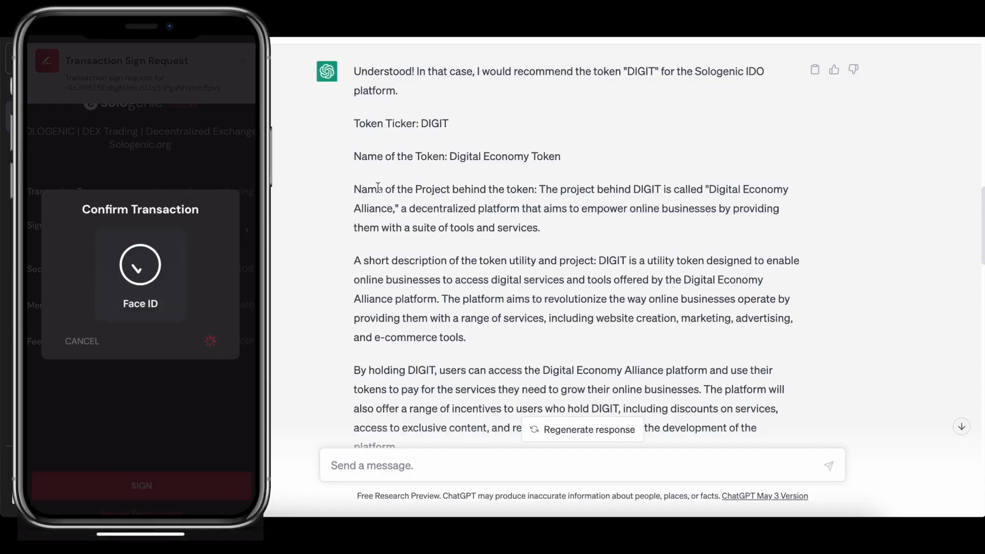
type("Let's")
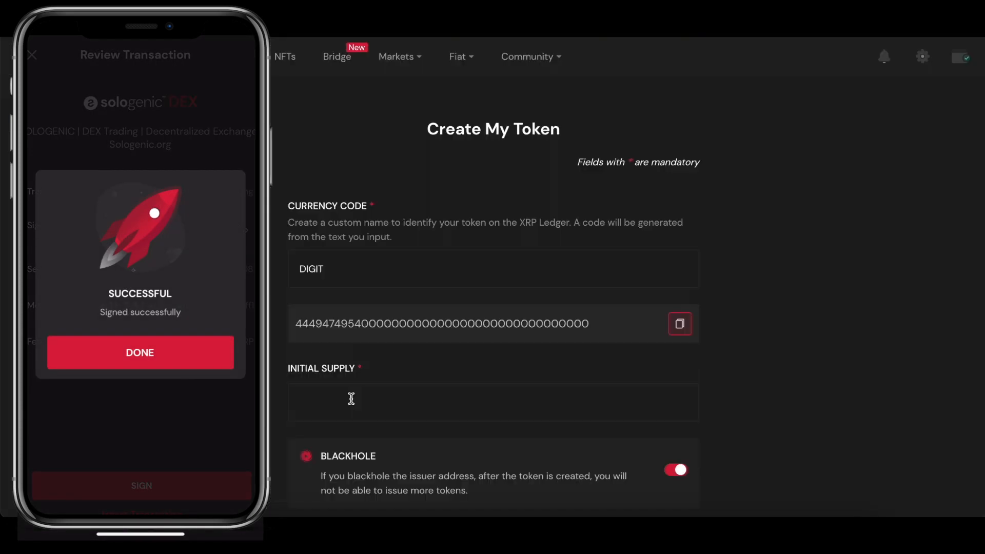
type("500,000")
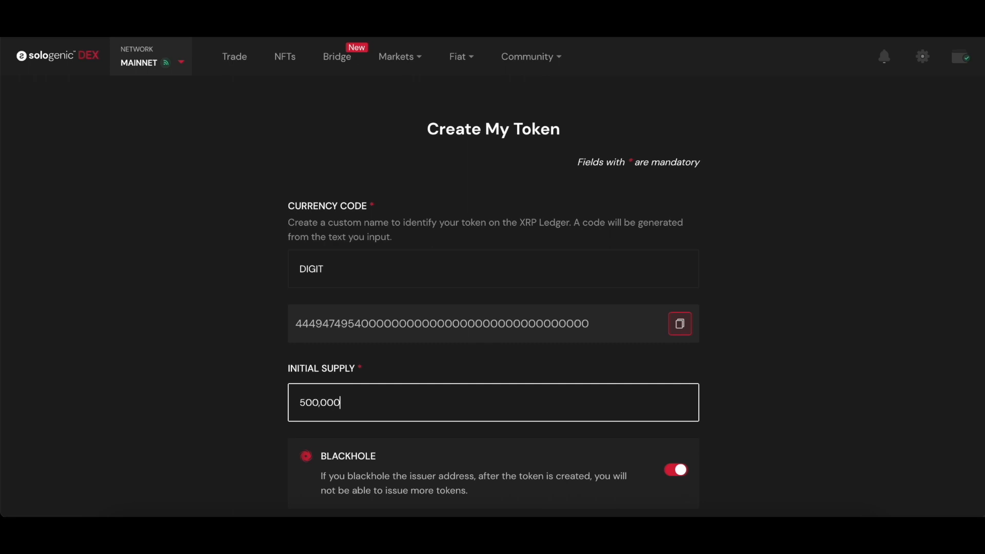
scroll("down", 3)
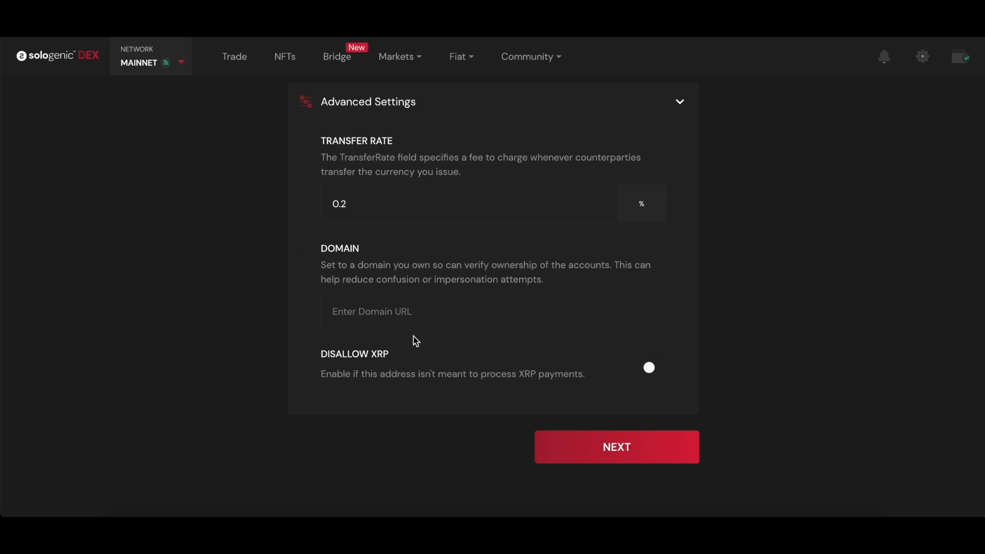
left_click(451, 311)
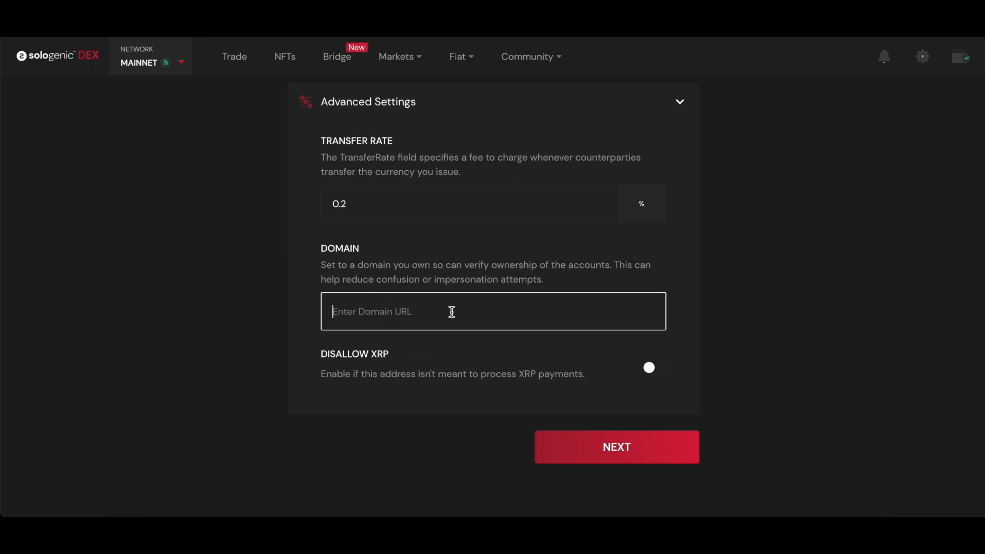
type("https://twitter.com/madebyfavio")
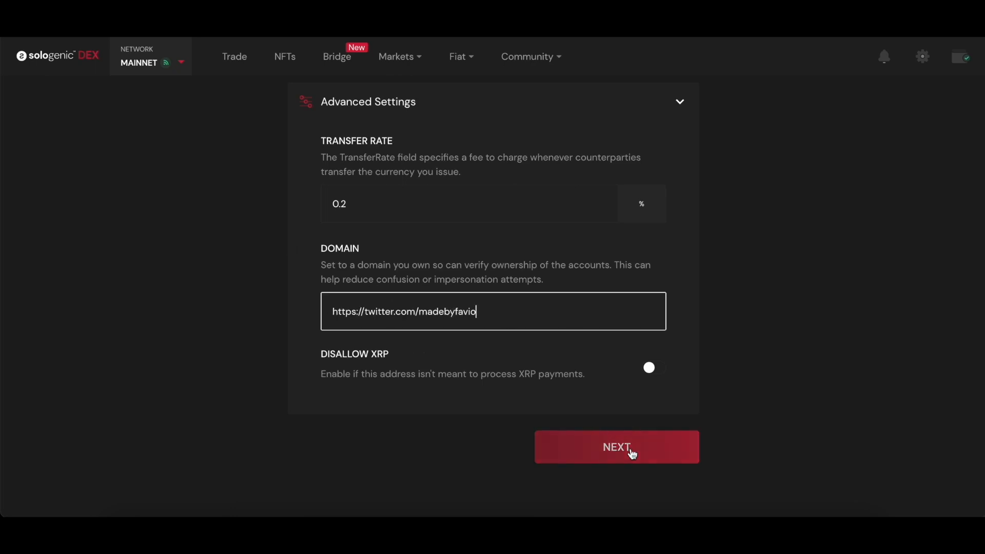
left_click(616, 447)
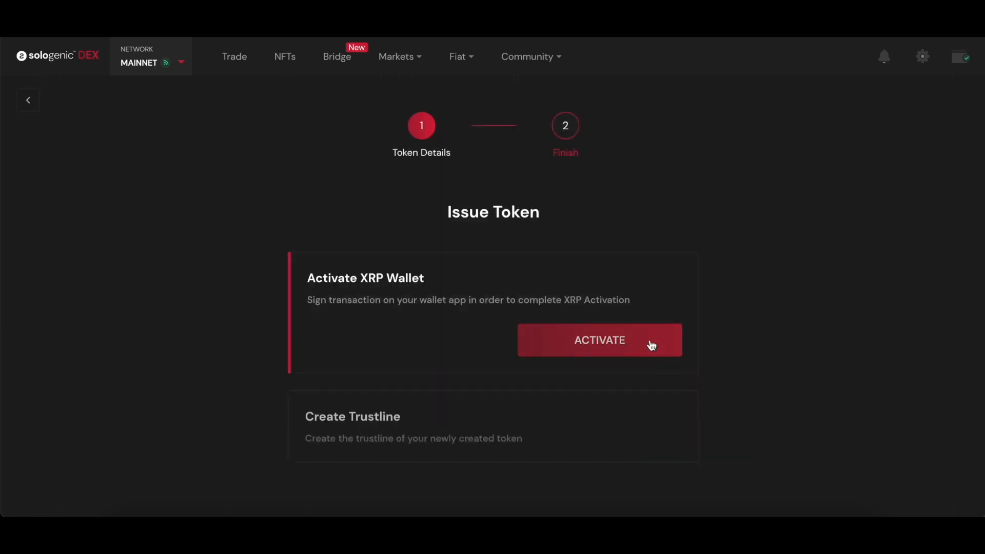
- Activate the issuing wallet, confirm the DIGIT trustline, and acknowledge the success dialog
left_click(599, 340)
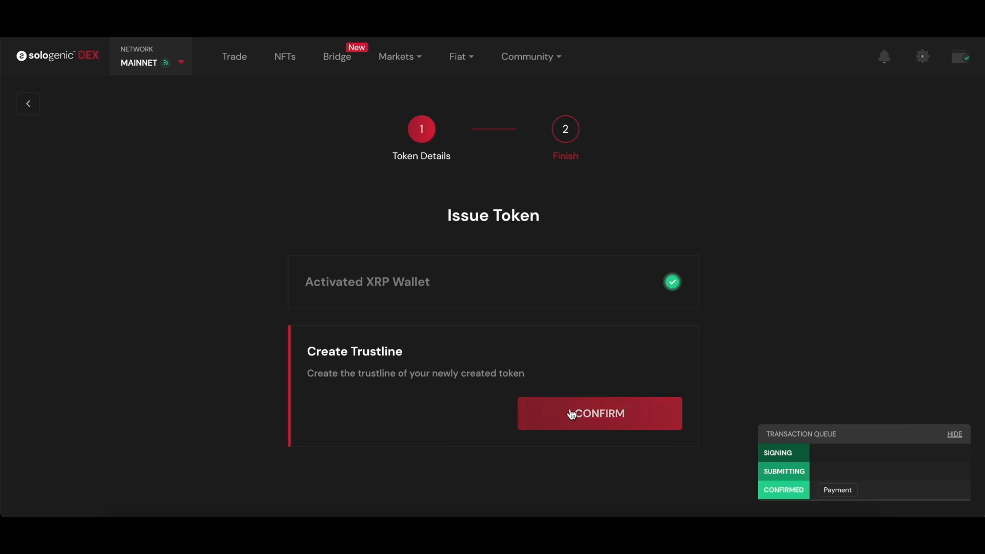
left_click(598, 414)
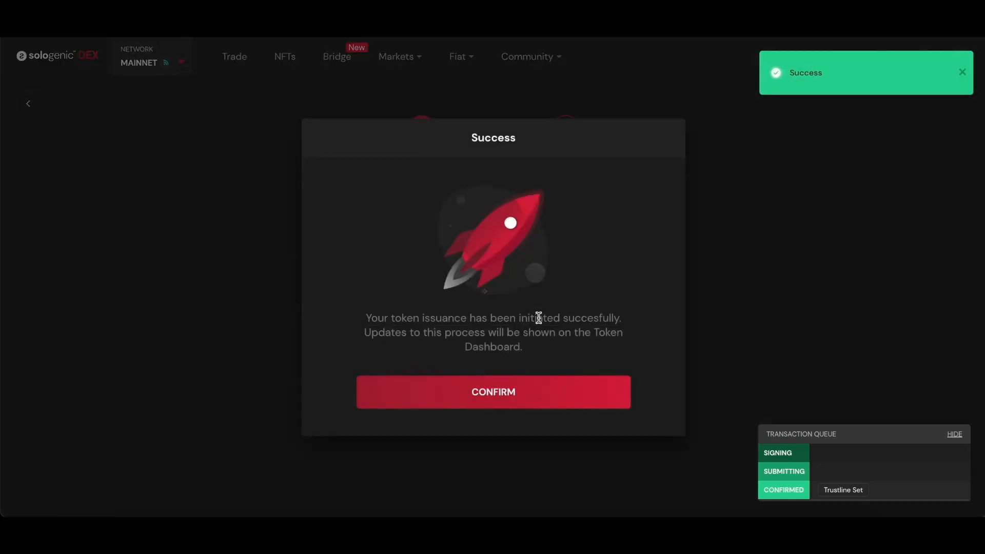
left_click(492, 392)
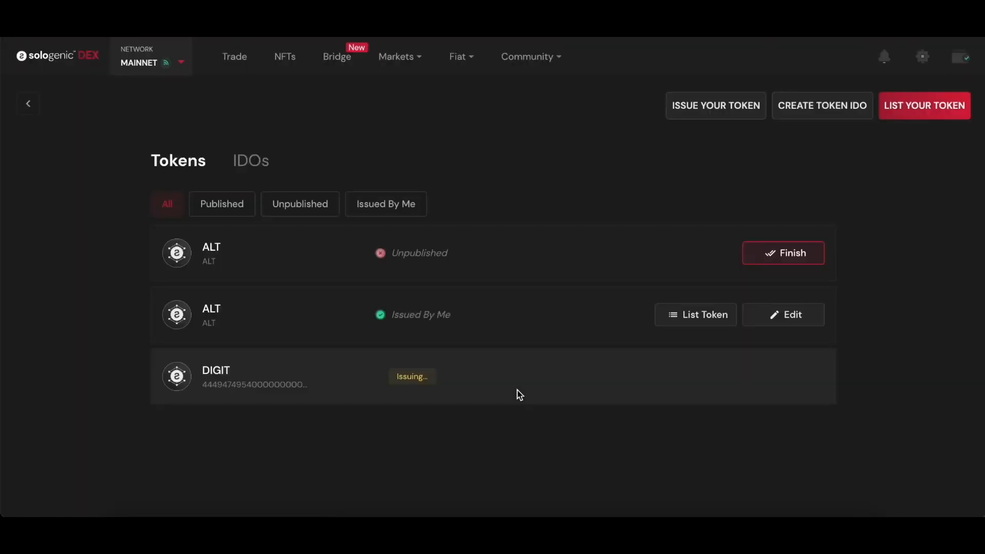
- Start listing DIGIT with a description, Marketing category and inception date 05/09/2023
left_click(822, 106)
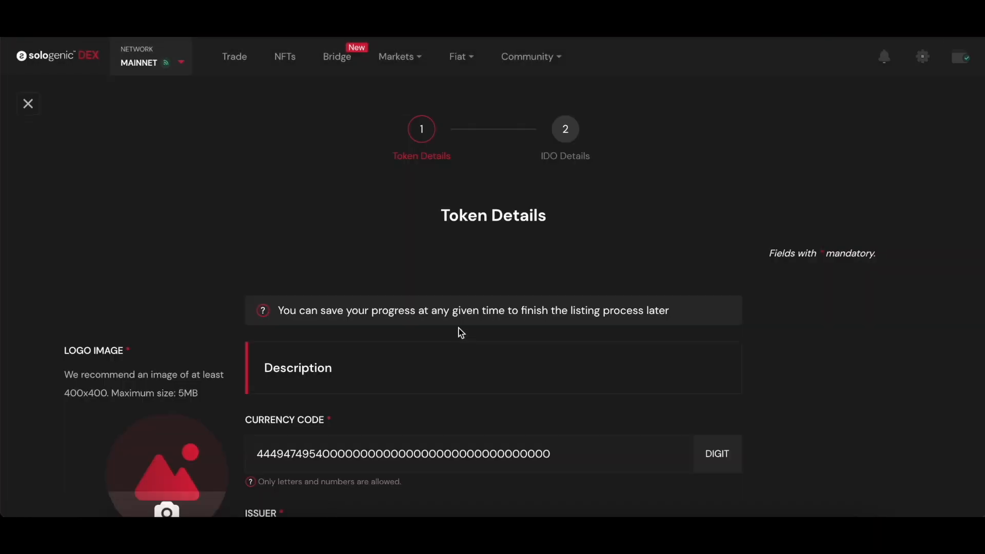
scroll("down", 3)
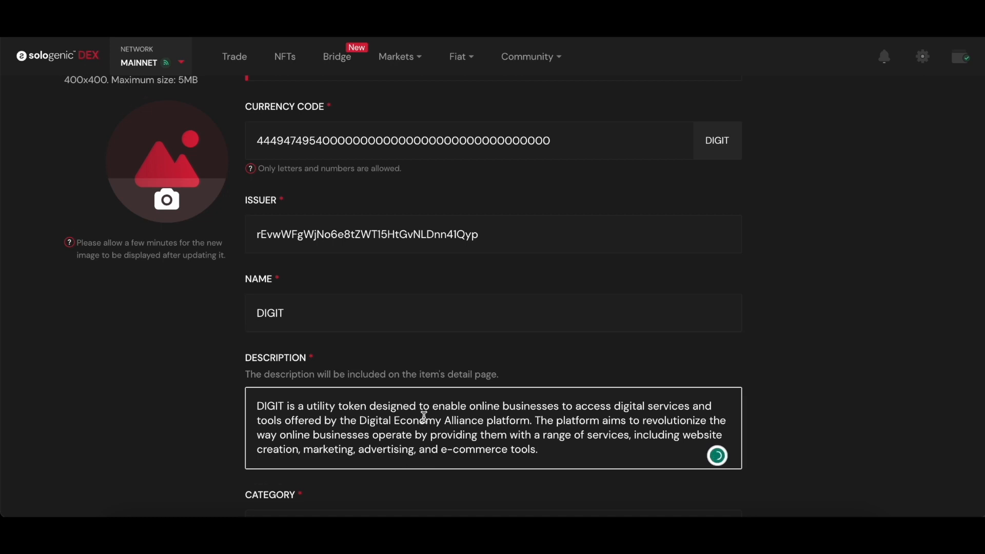
scroll("down", 3)
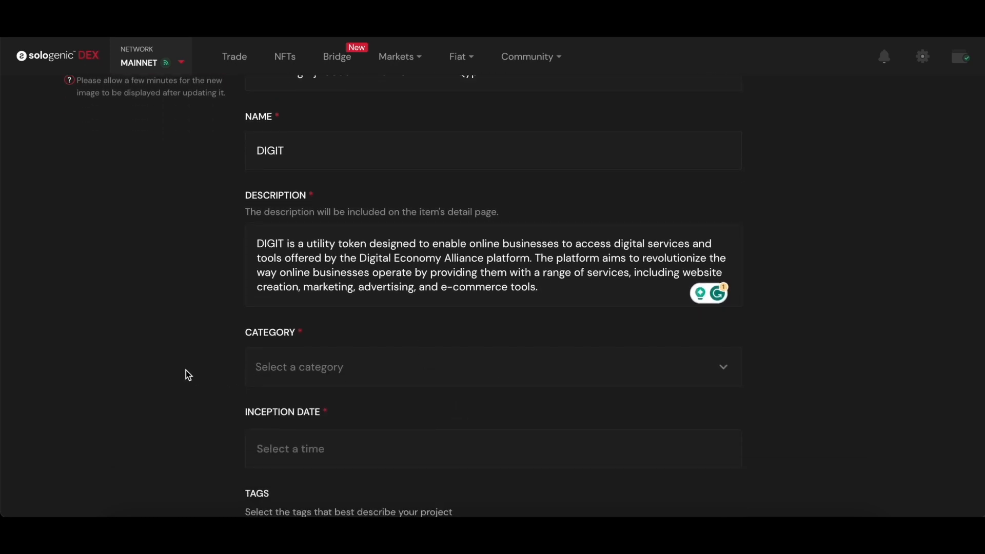
left_click(490, 367)
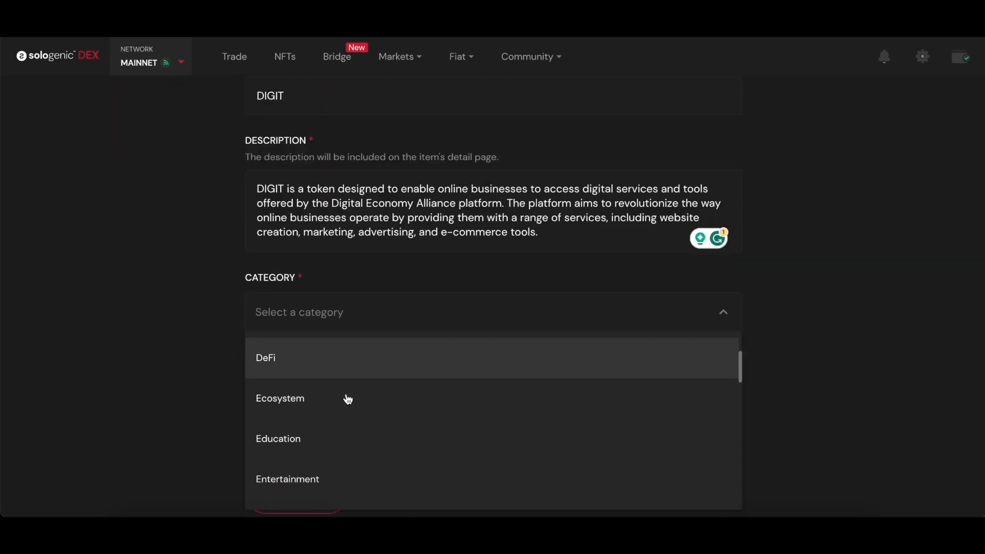
scroll("down", 3)
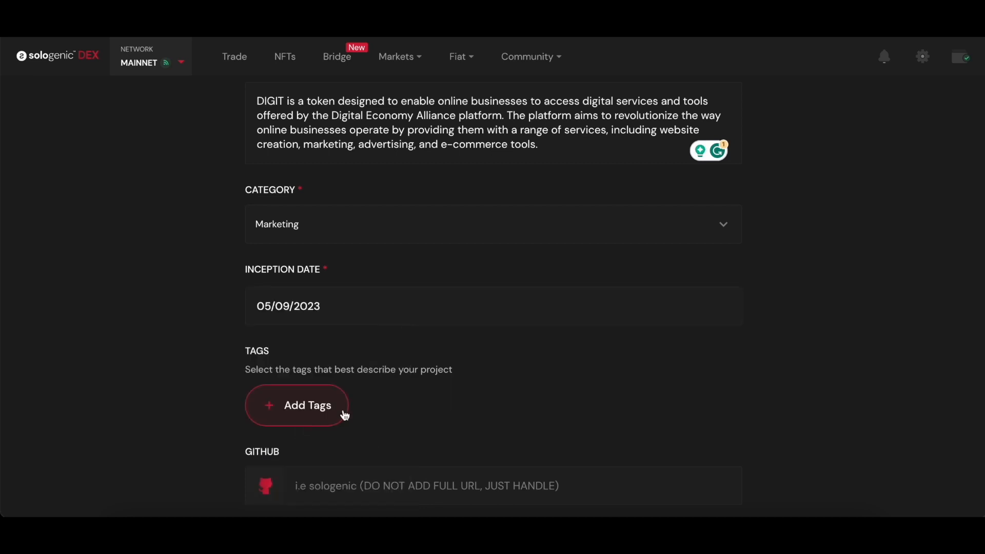
- Add Platform, Token and Backed-Asset tags to the DIGIT listing
left_click(297, 405)
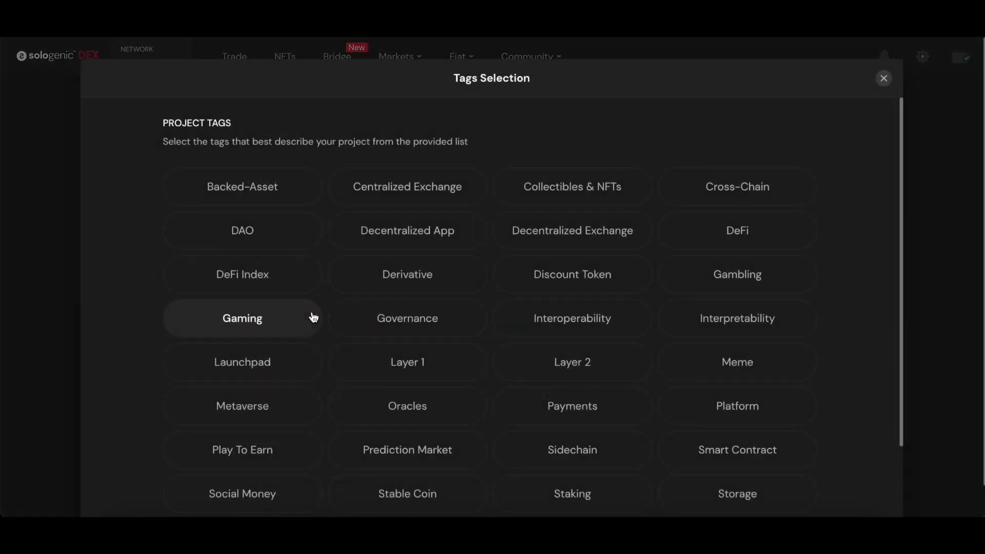
scroll("down", 3)
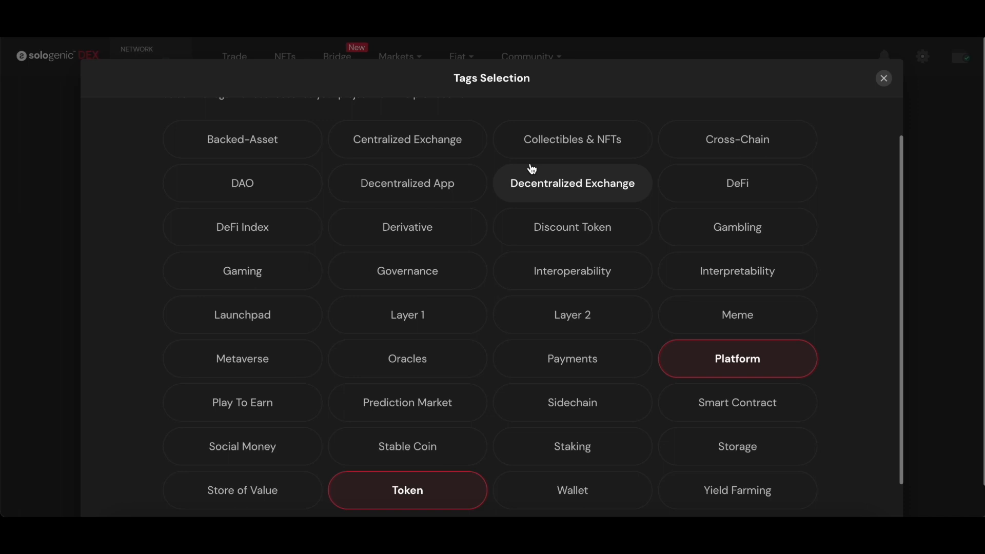
left_click(883, 78)
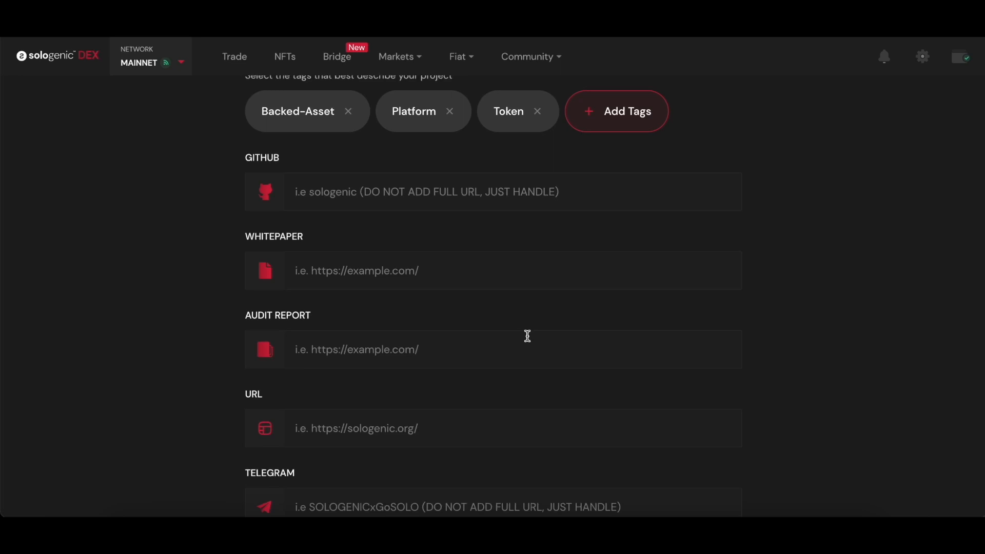
mouse_move(521, 319)
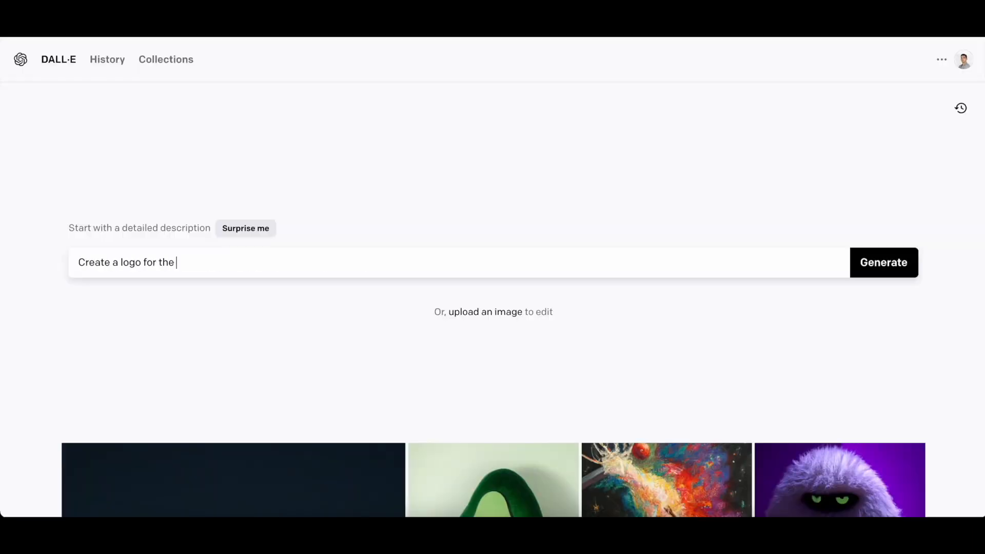
- Focus the DALL·E description box to begin a 'Create a logo for the' prompt
left_click(883, 262)
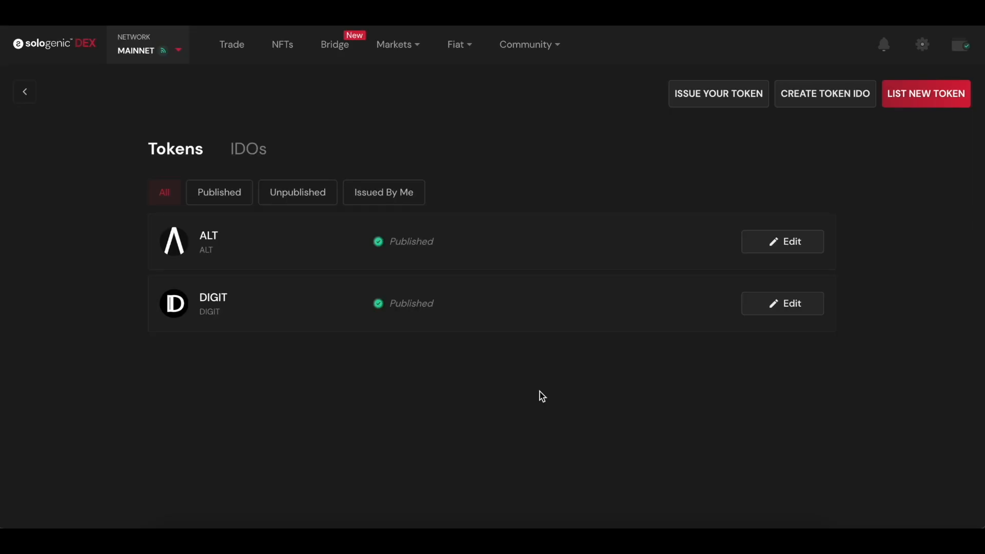
mouse_move(471, 332)
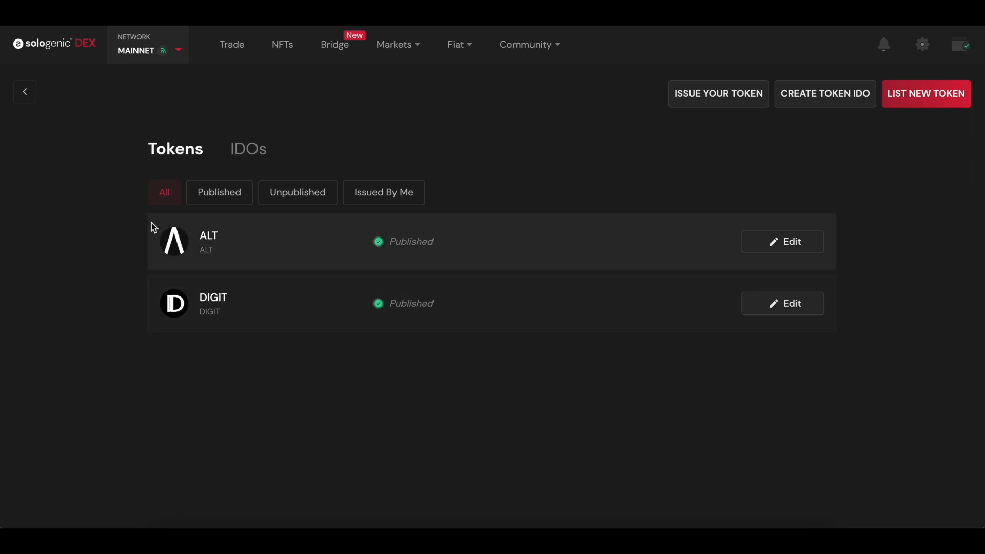
- Switch the dashboard to its IDOs tab, which lists no IDOs
left_click(249, 149)
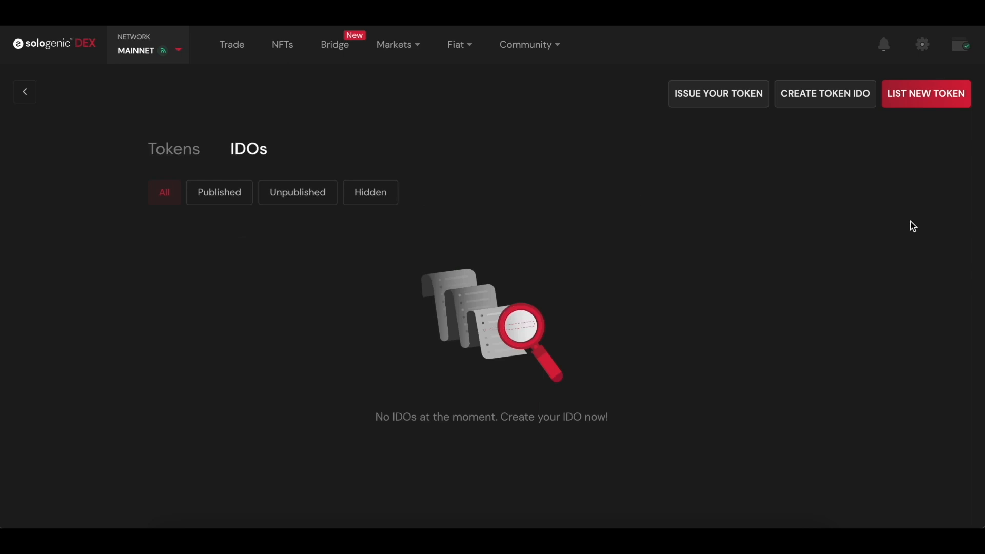
- Create a token IDO, select DIGIT, and advance to its Token Details step
left_click(825, 93)
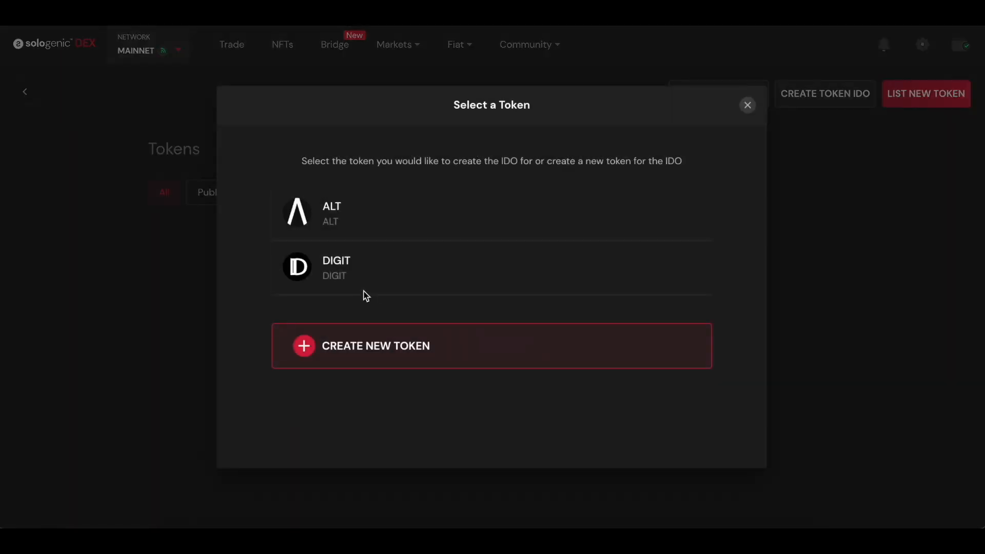
left_click(375, 345)
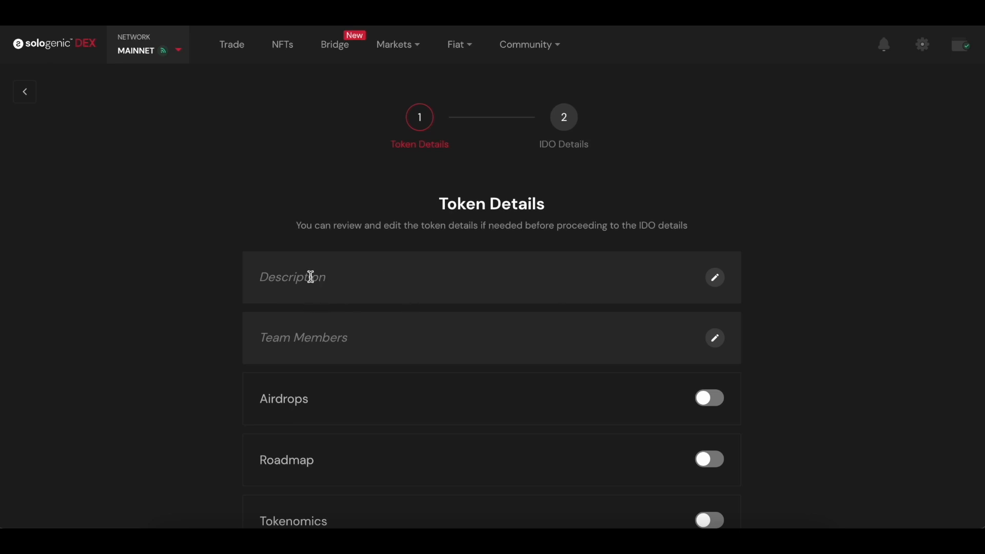
mouse_move(333, 338)
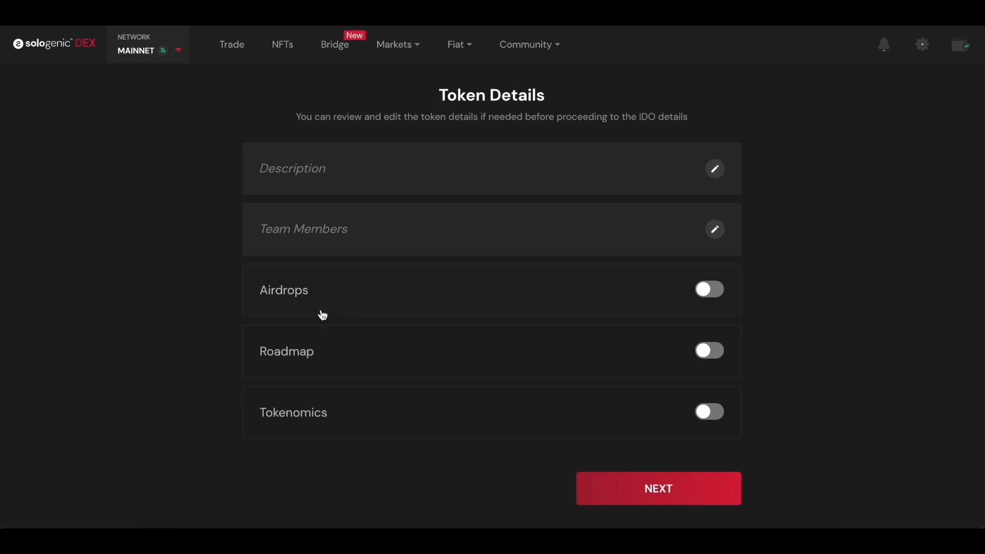
left_click(708, 289)
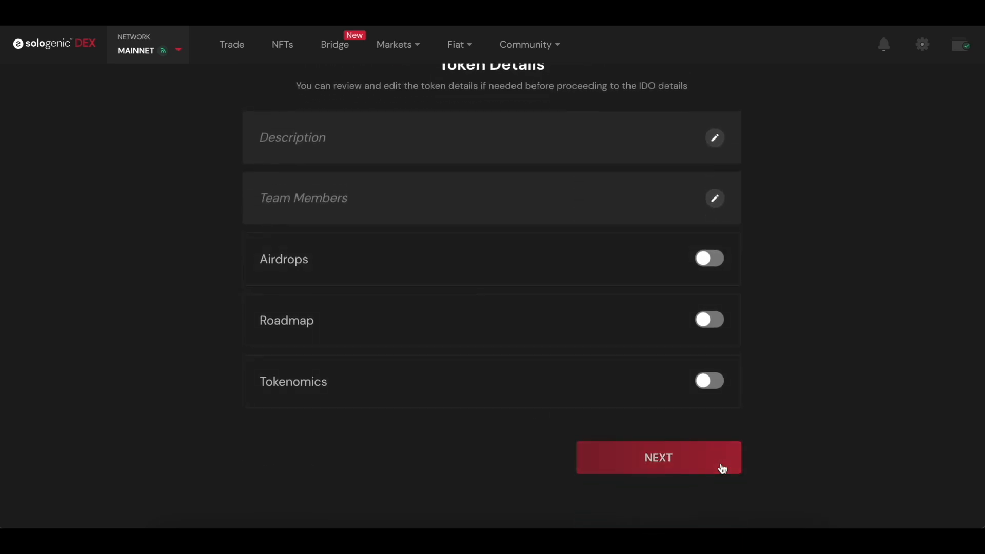
- Name the IDO 'AdVault IDO', price 1 USD, 100,000 supply, with a seed-round description
left_click(658, 457)
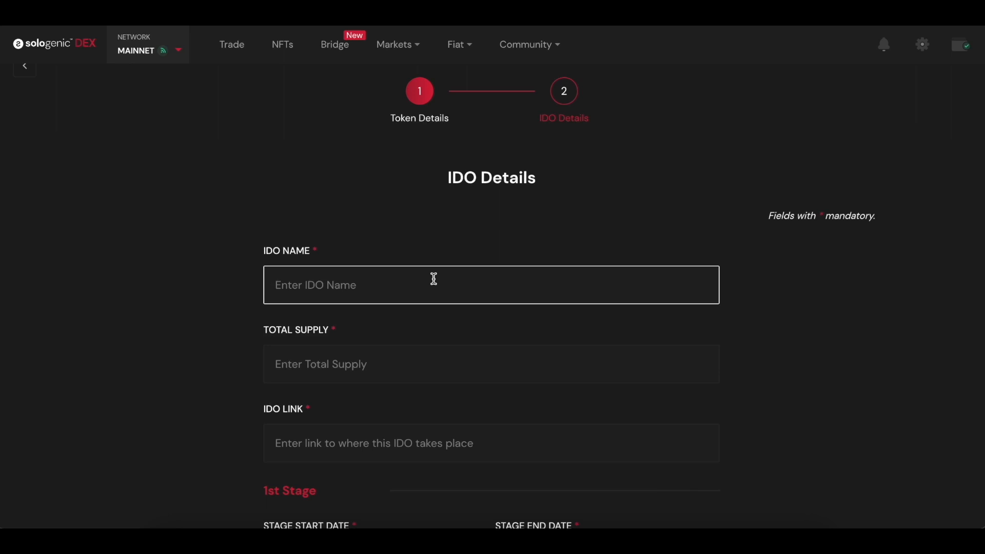
type("AdVault IDO")
type("10,000")
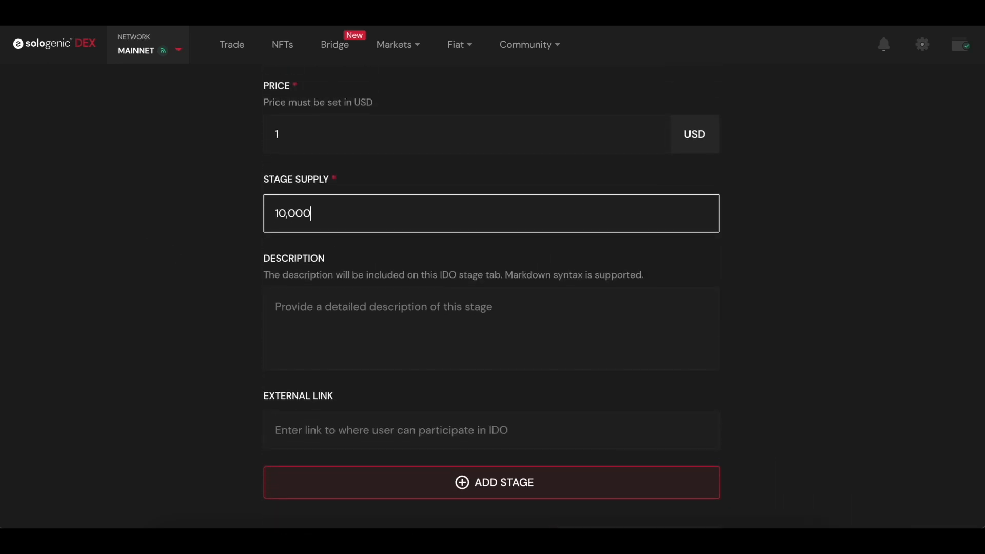
type("This initial offering will")
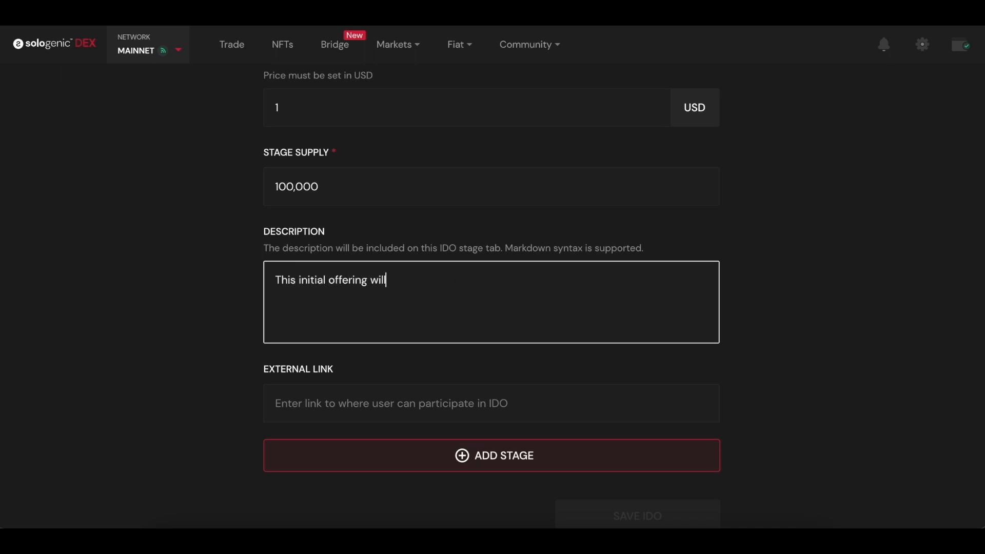
type("serve as a seed round of investment to kickstart AdVault's operations. It will specifically be destined to the development of the A")
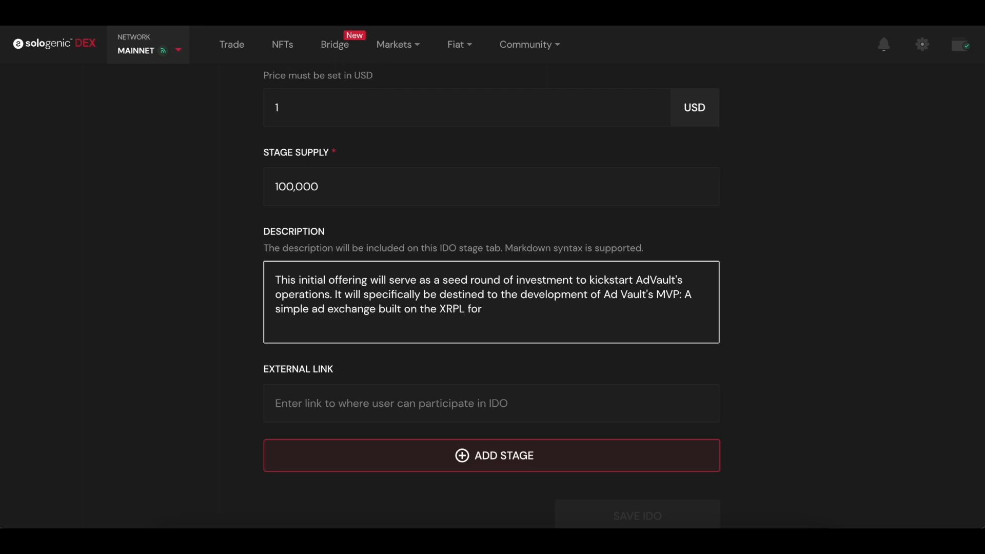
type("projects to offer digital marketing opportunities and spaces.")
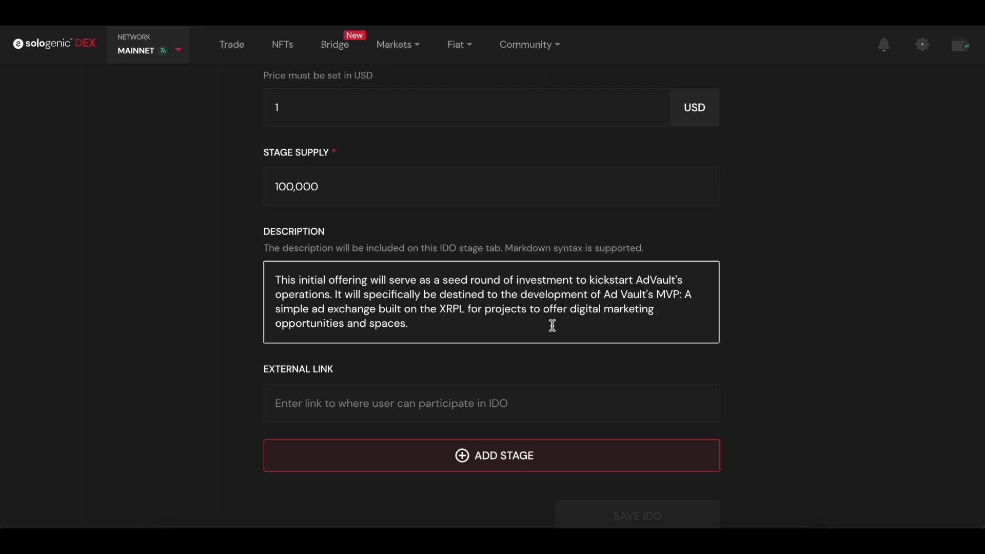
- Set the first stage's start date to May 12, 2023 at 7:00 AM
left_click(493, 456)
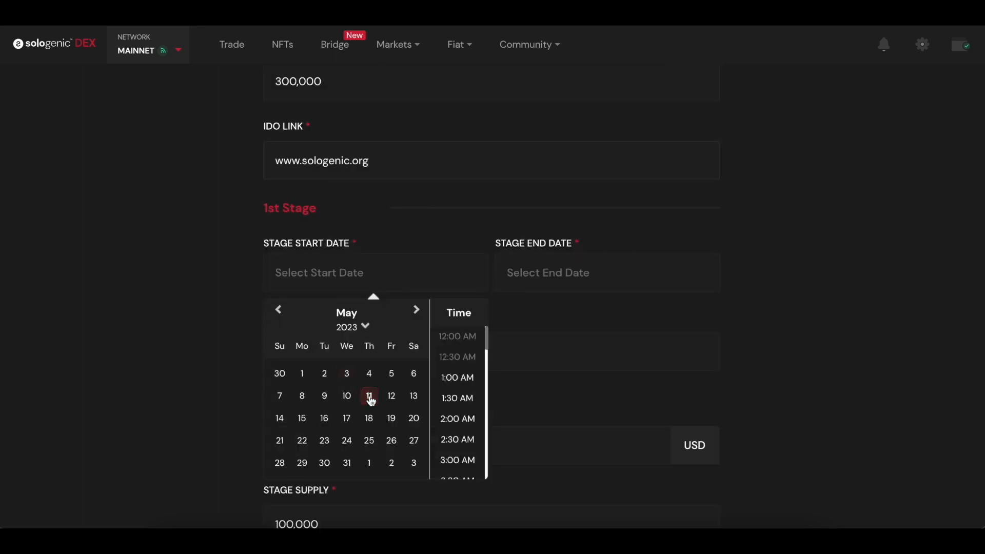
left_click(368, 396)
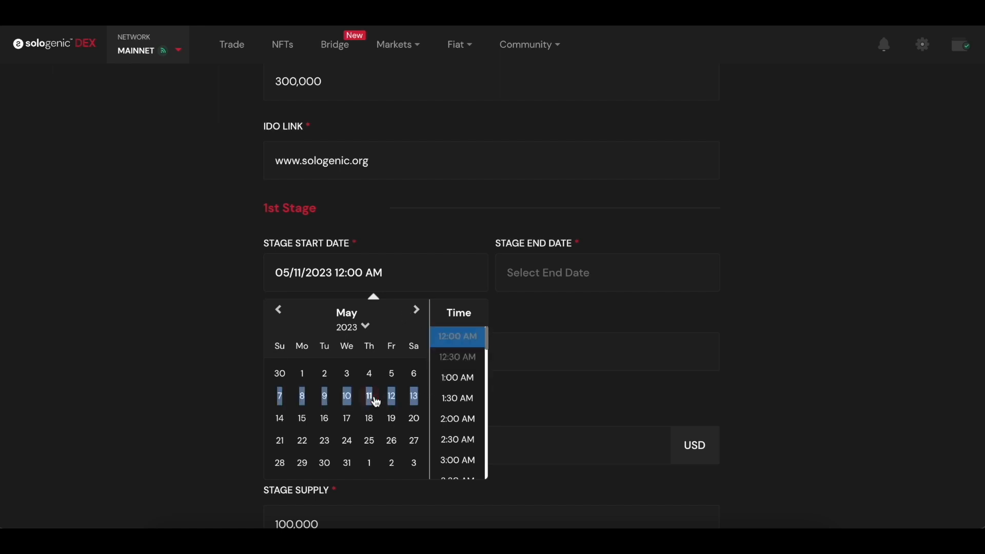
left_click(391, 396)
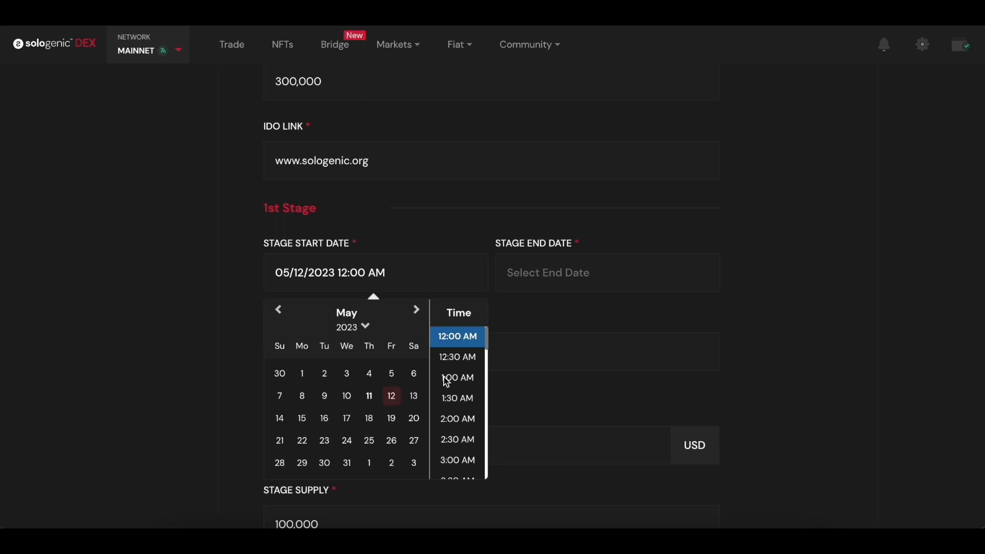
scroll("down", 3)
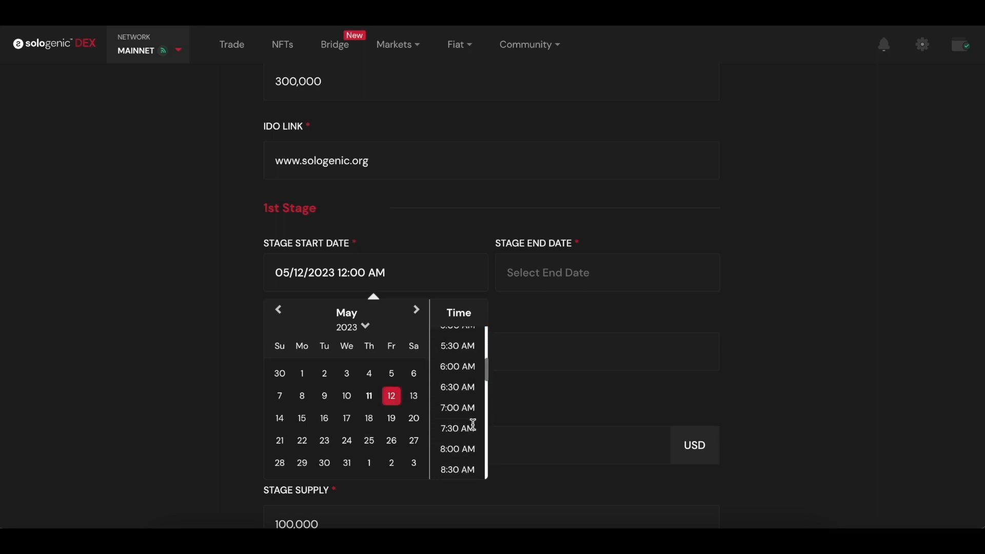
left_click(457, 408)
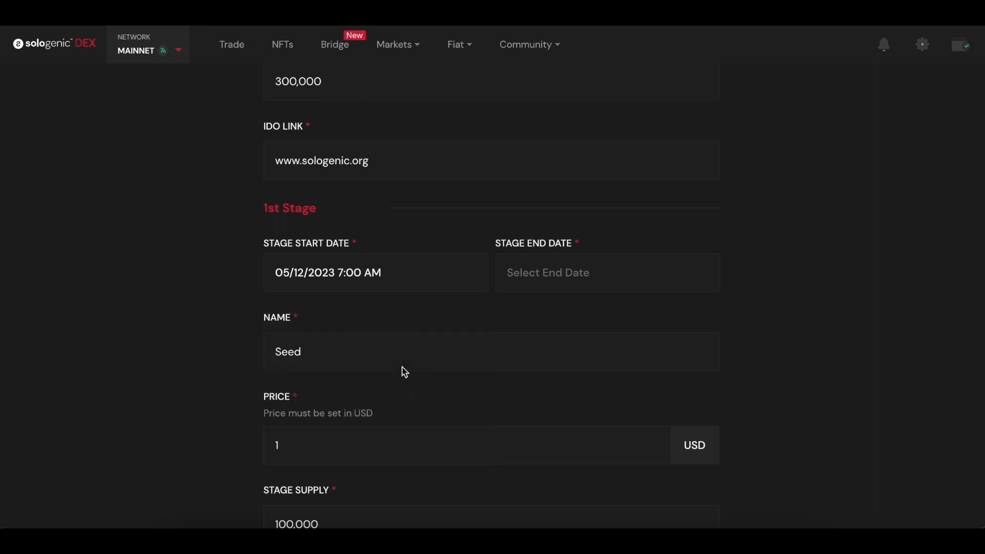
- Pick a June date as the stage end date
left_click(607, 272)
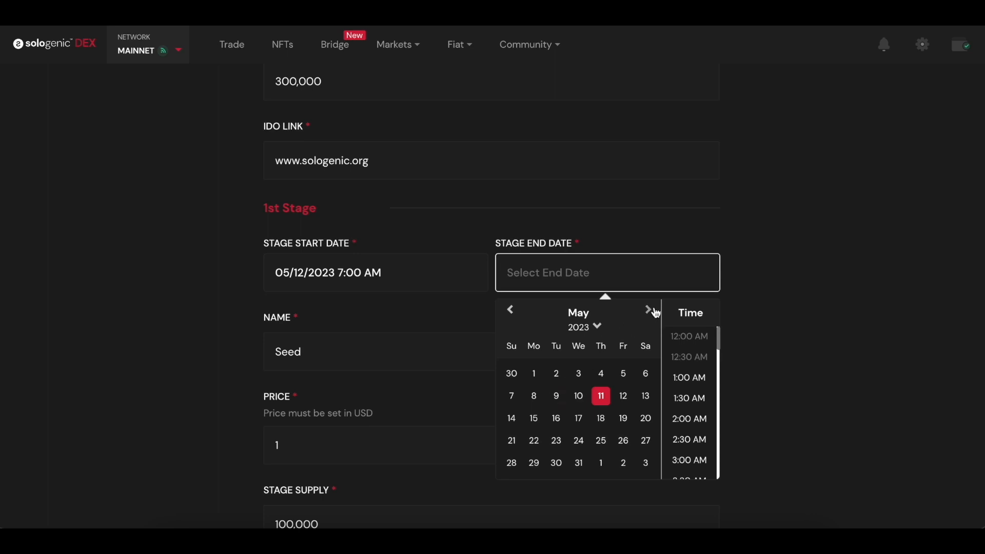
left_click(648, 310)
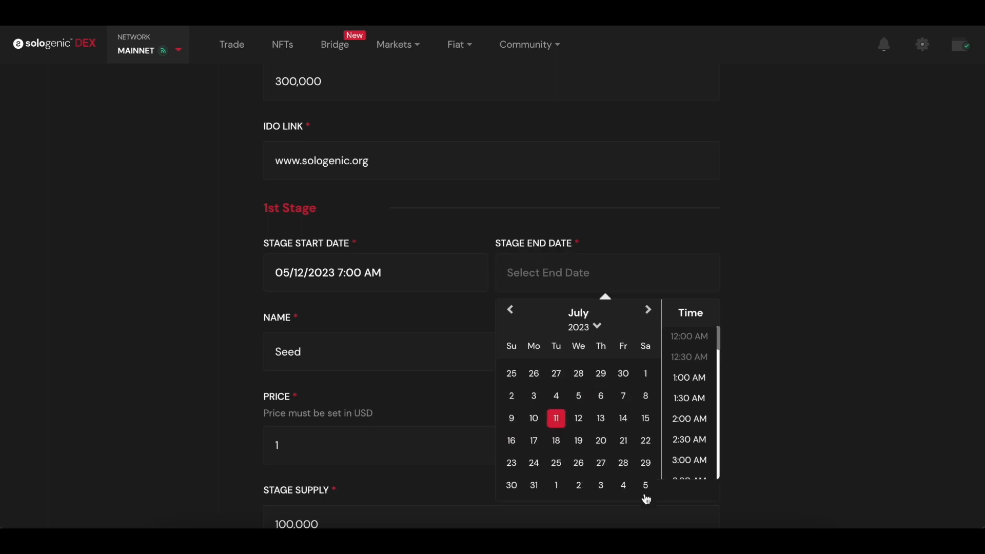
left_click(510, 309)
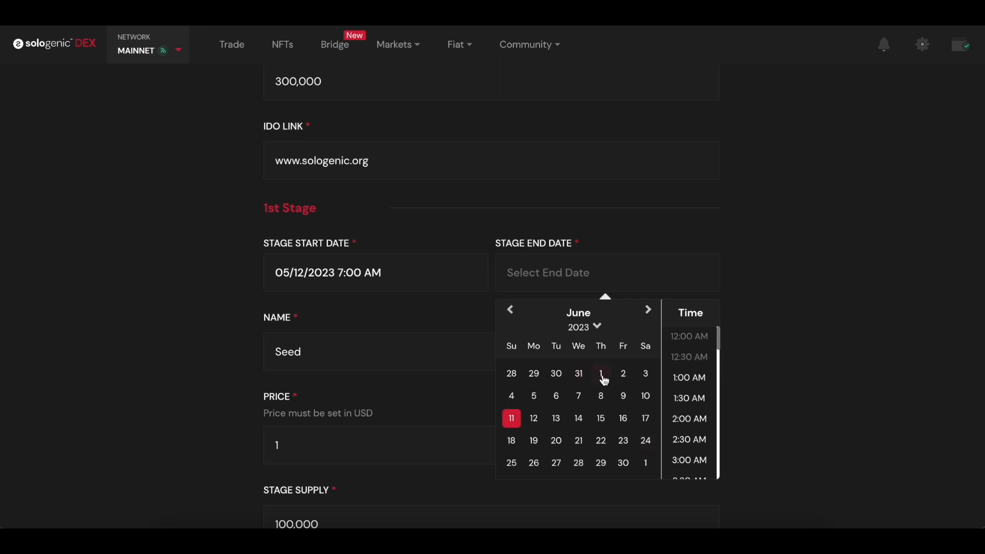
left_click(600, 373)
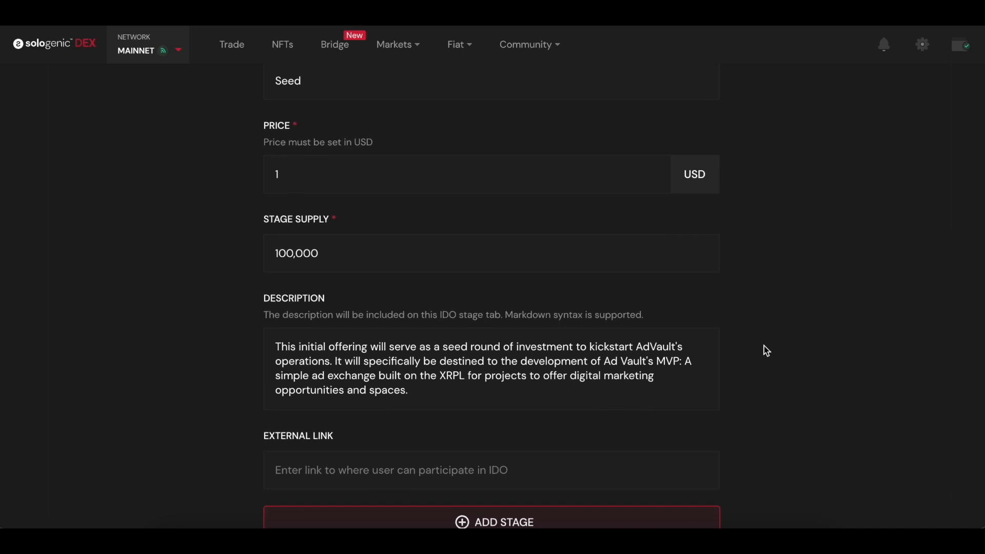
- Focus the External Link field and save the AdVault IDO
scroll("down", 3)
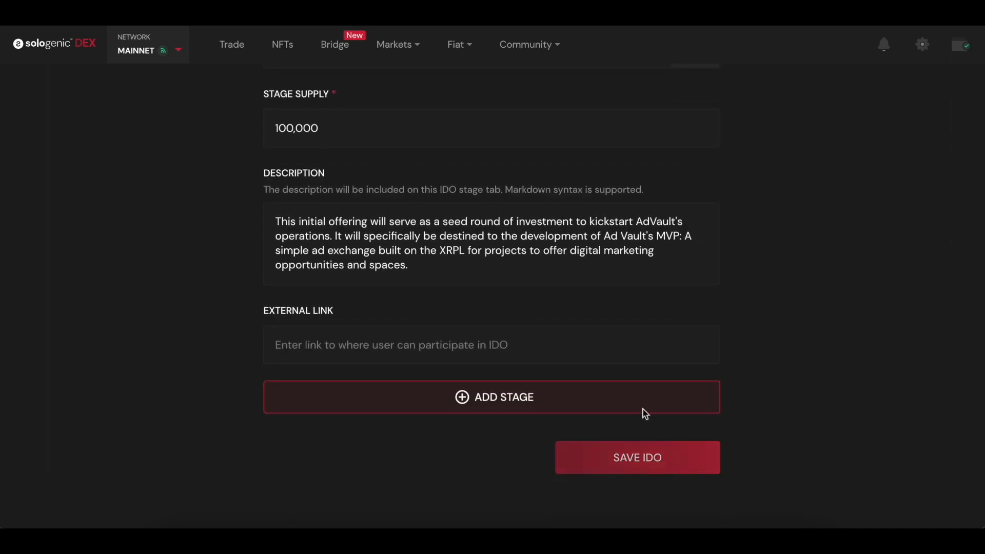
left_click(492, 344)
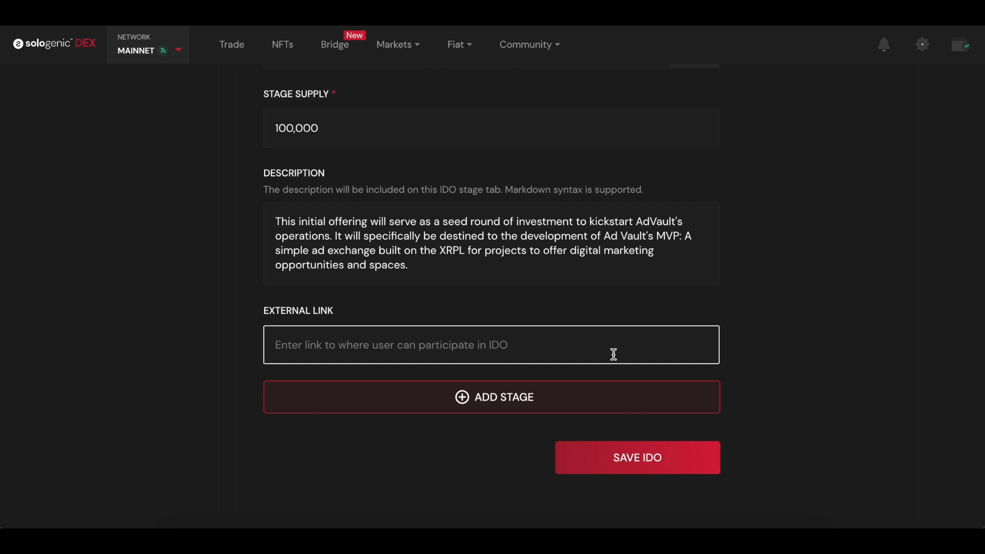
left_click(636, 457)
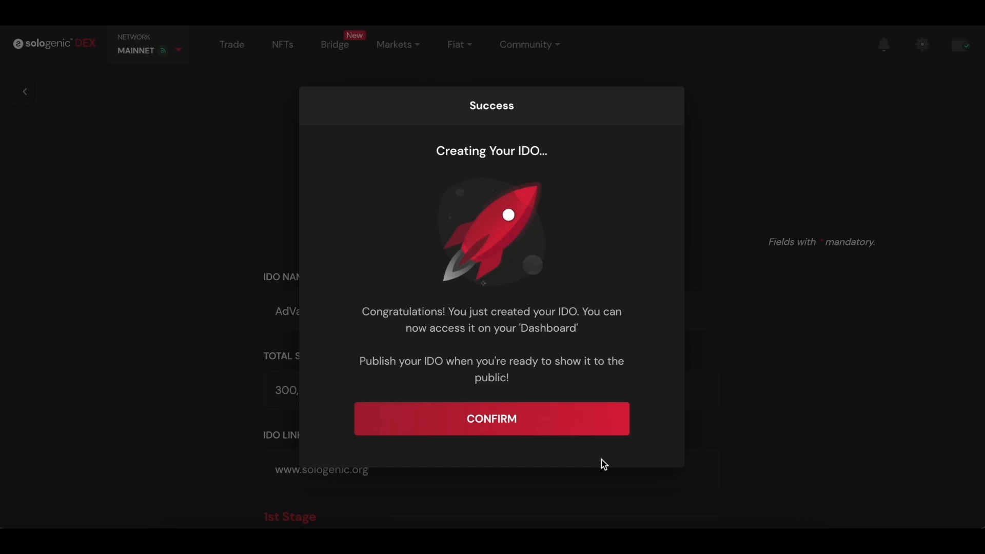
- Acknowledge creation, then publish the AdVault IDO from its dashboard row
left_click(491, 419)
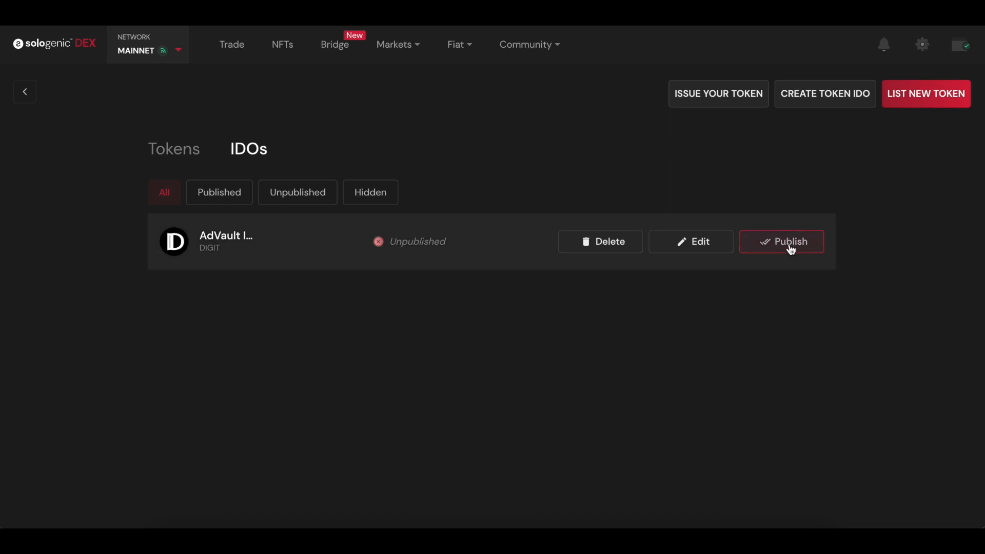
left_click(782, 241)
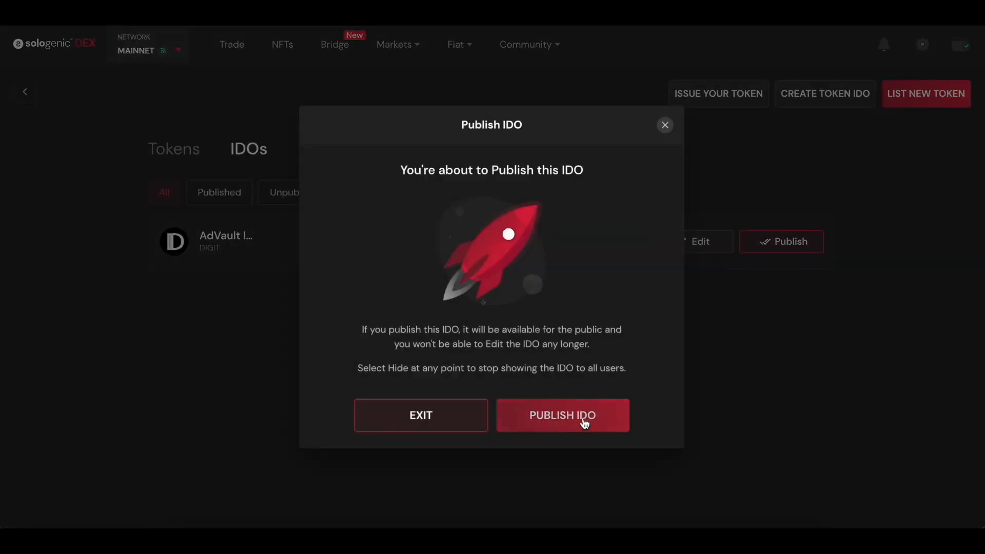
left_click(562, 415)
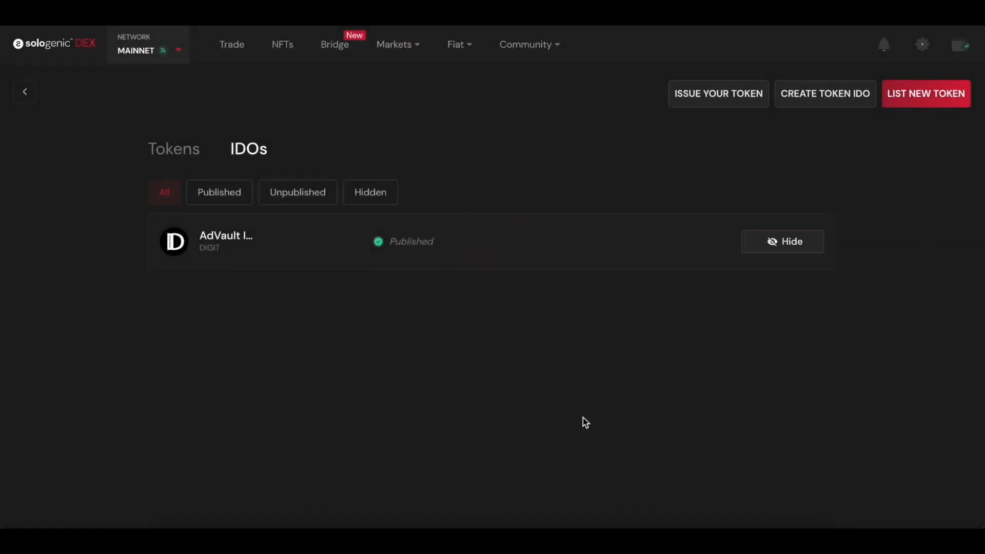